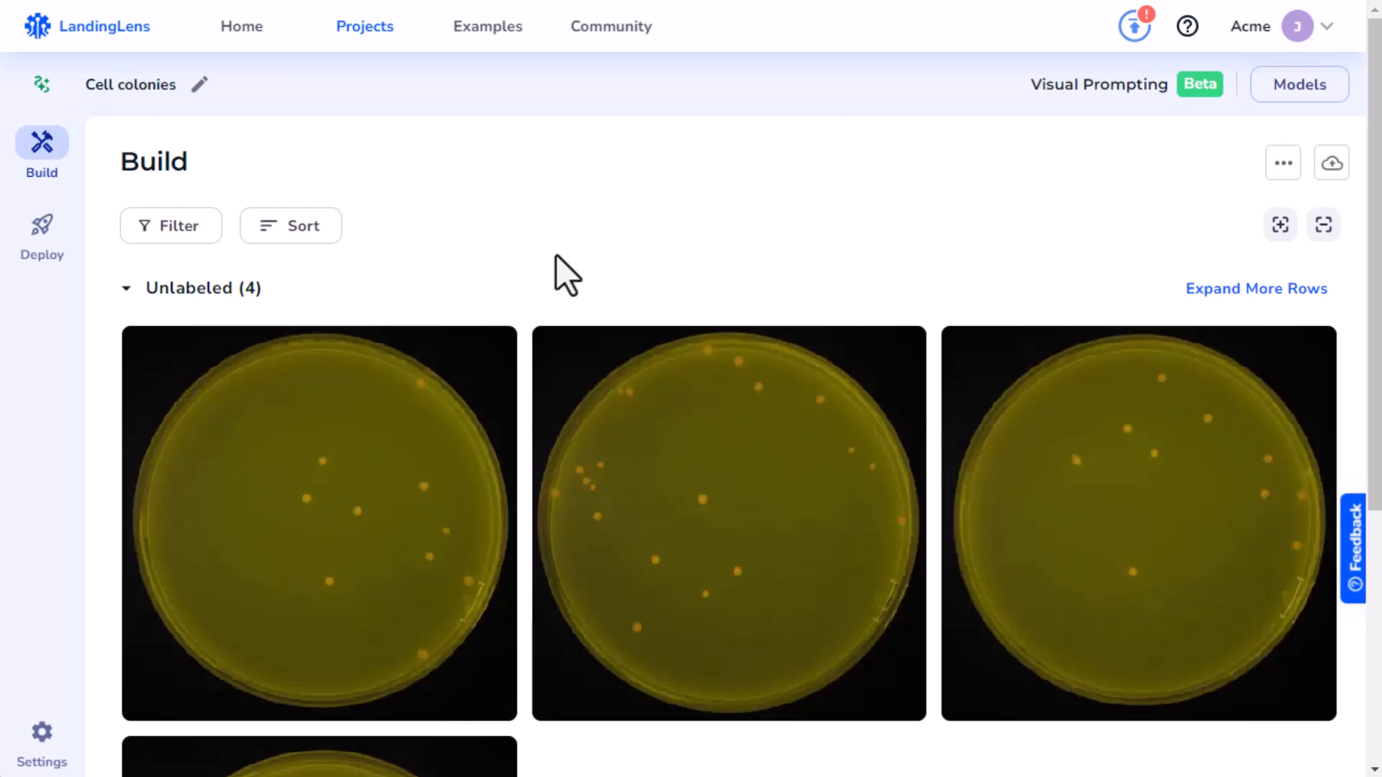
- Load the first unlabeled petri-dish image into the Visual Prompting labeling editor
{"action": "left_click", "coordinate": [318, 523]}
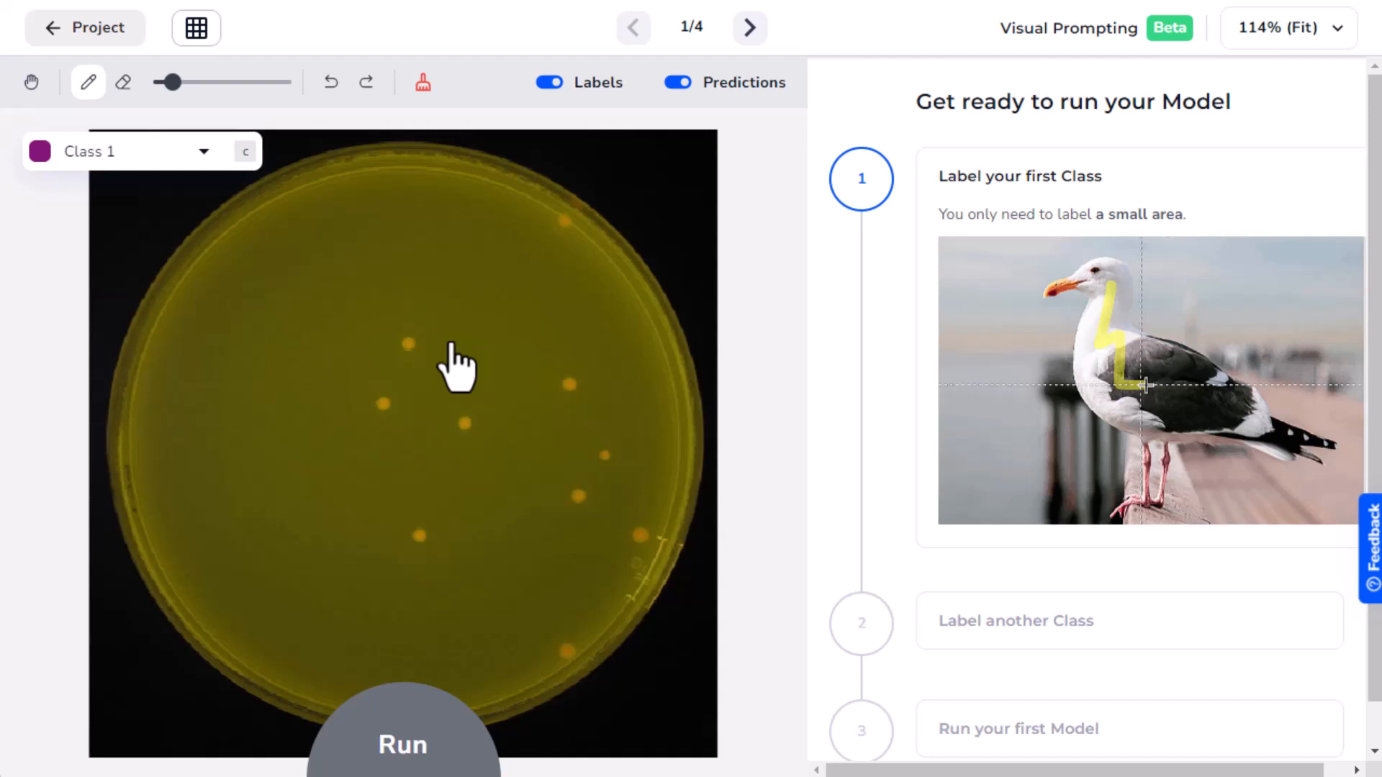
- Zoom into the dish so a single colony can be marked with the smallest brush
{"action": "scroll", "scroll_direction": "up", "scroll_amount": 3}
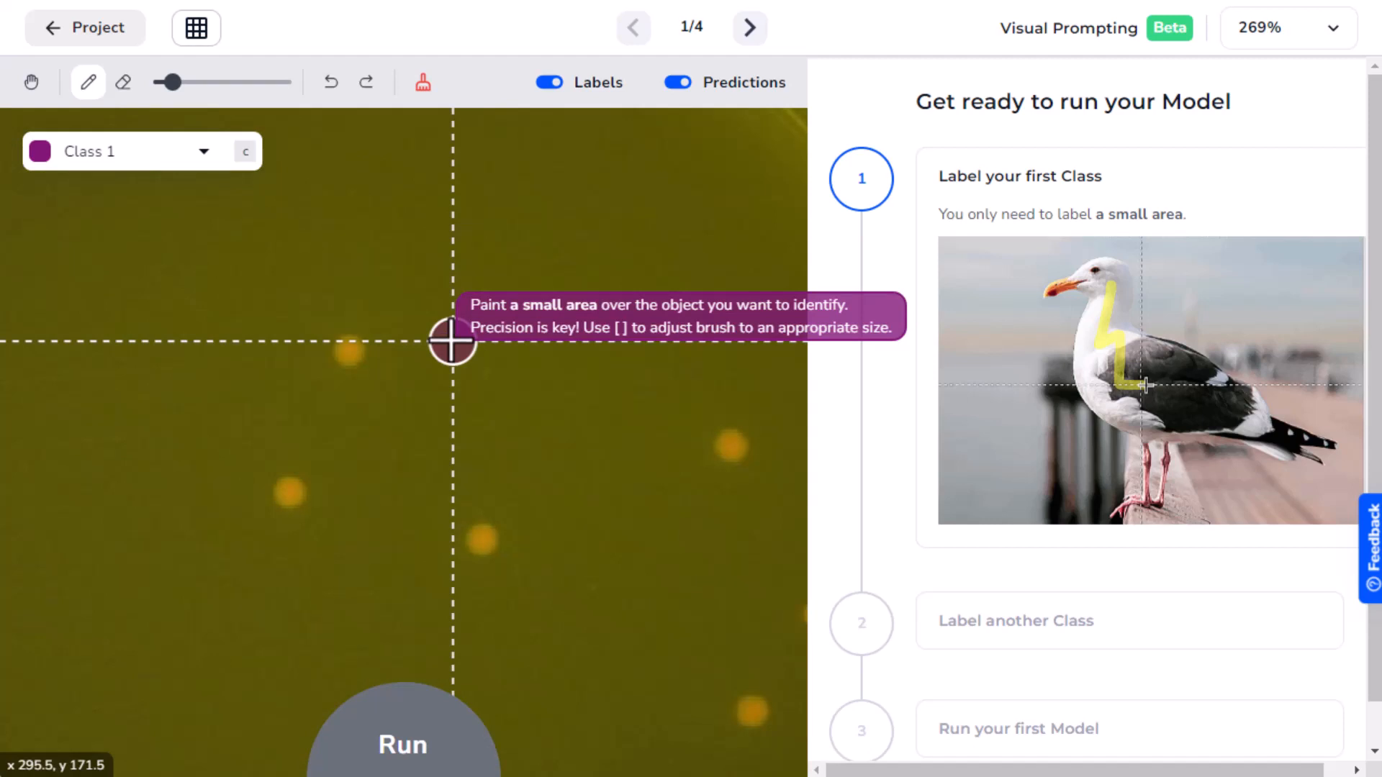
{"action": "mouse_move", "coordinate": [1335, 57]}
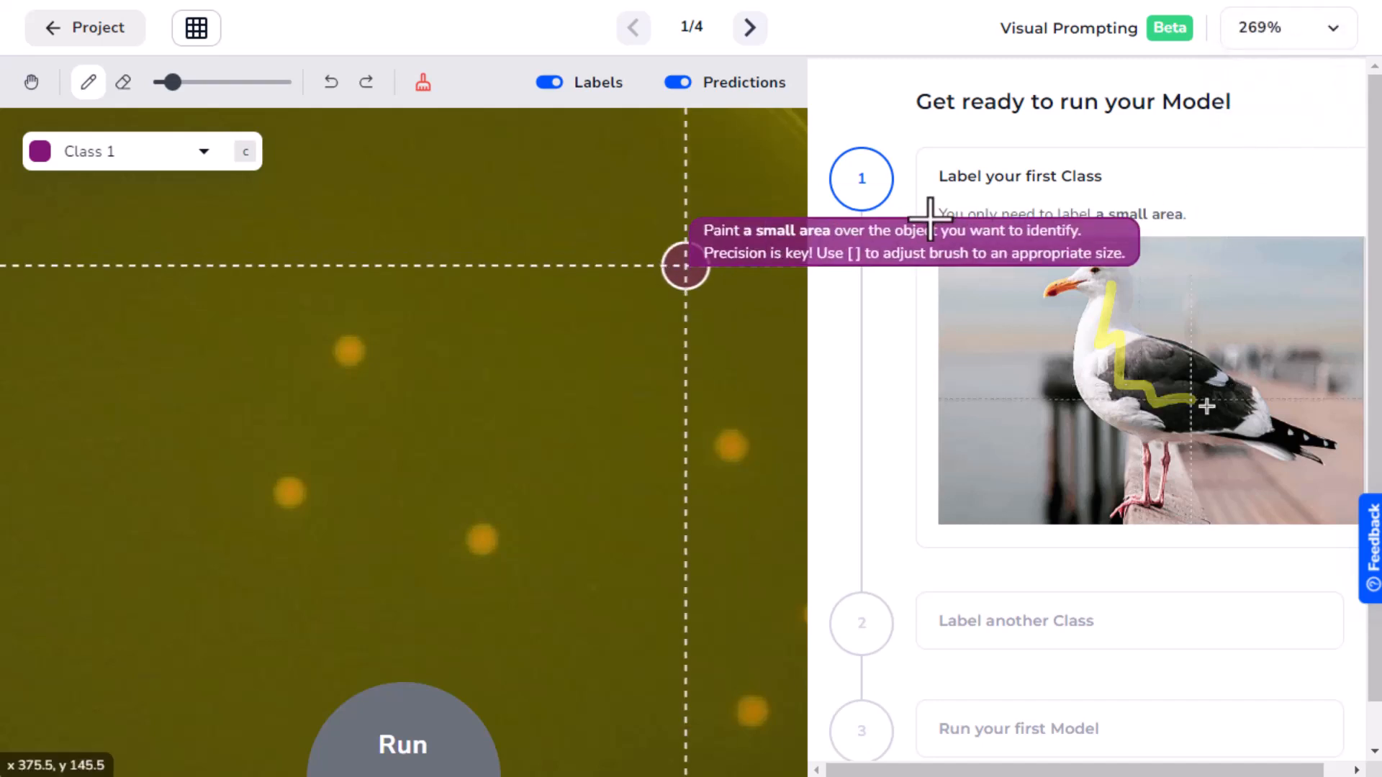
{"action": "mouse_move", "coordinate": [432, 327]}
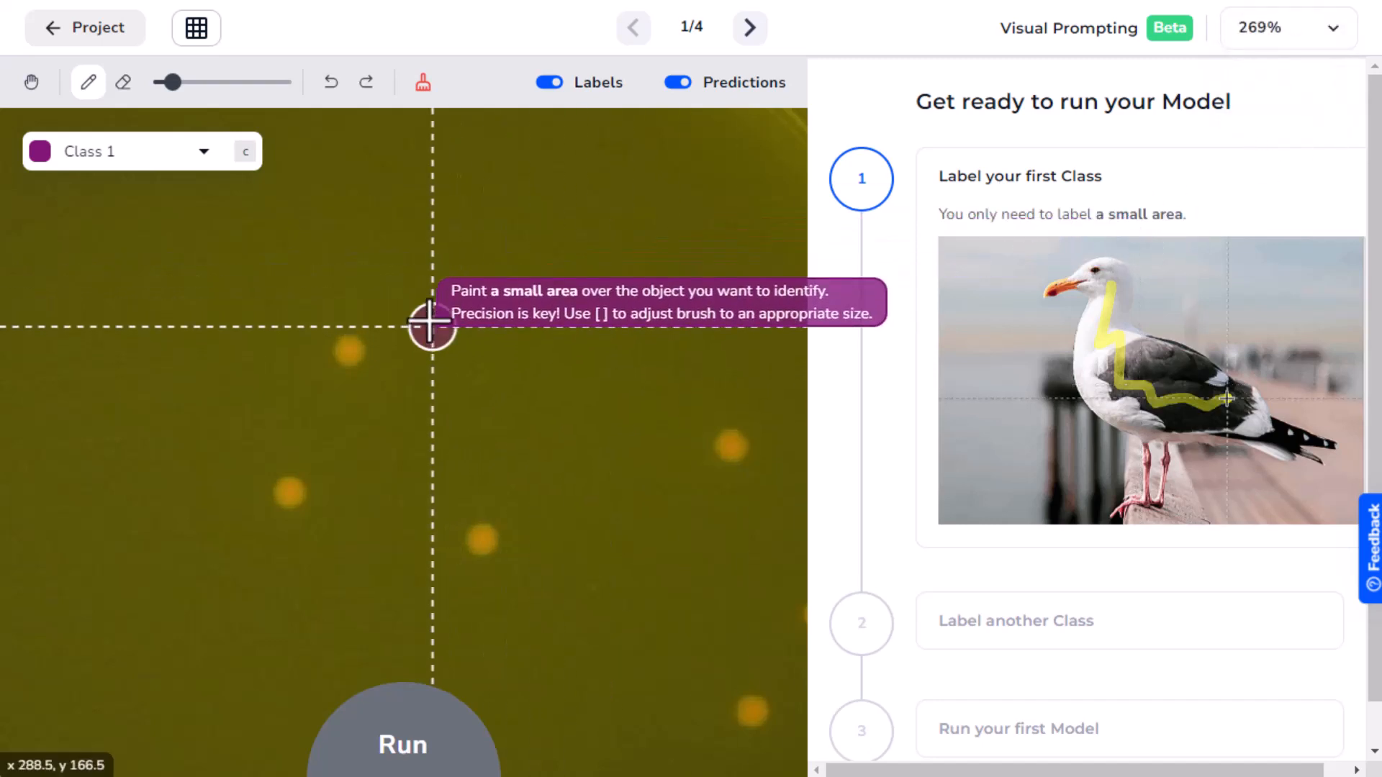
{"action": "mouse_move", "coordinate": [159, 81]}
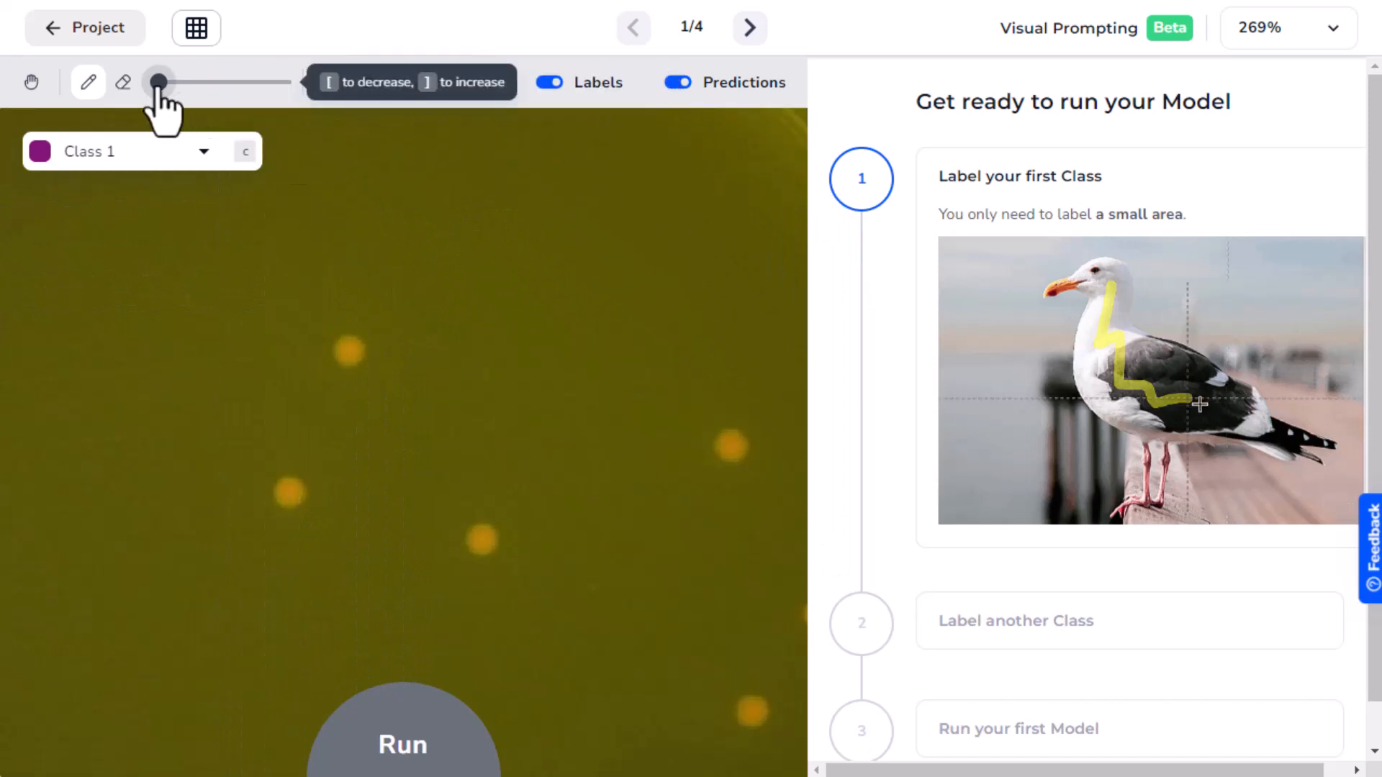
{"action": "mouse_move", "coordinate": [350, 354]}
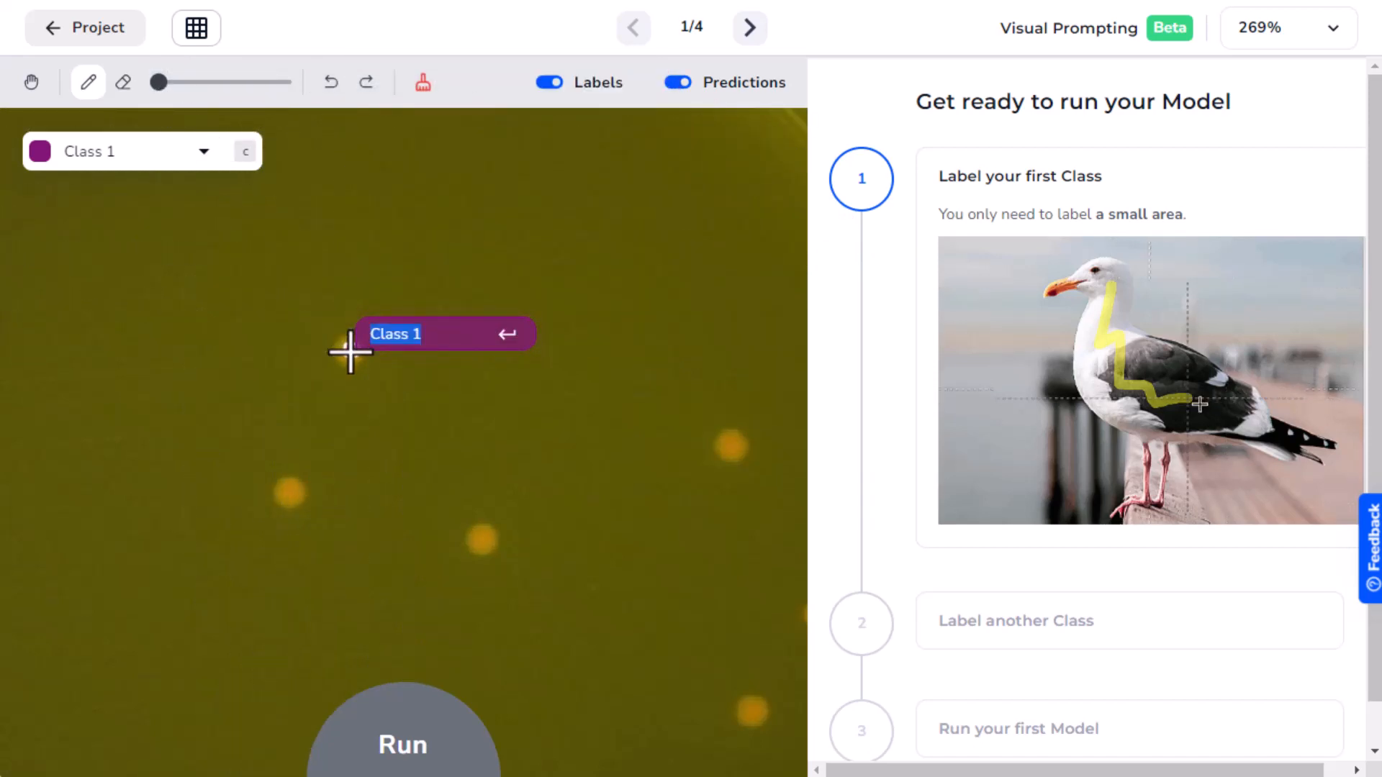
- Name the first class 'cell colony'
{"action": "type", "text": "cell colony"}
{"action": "type", "text": "bac"}
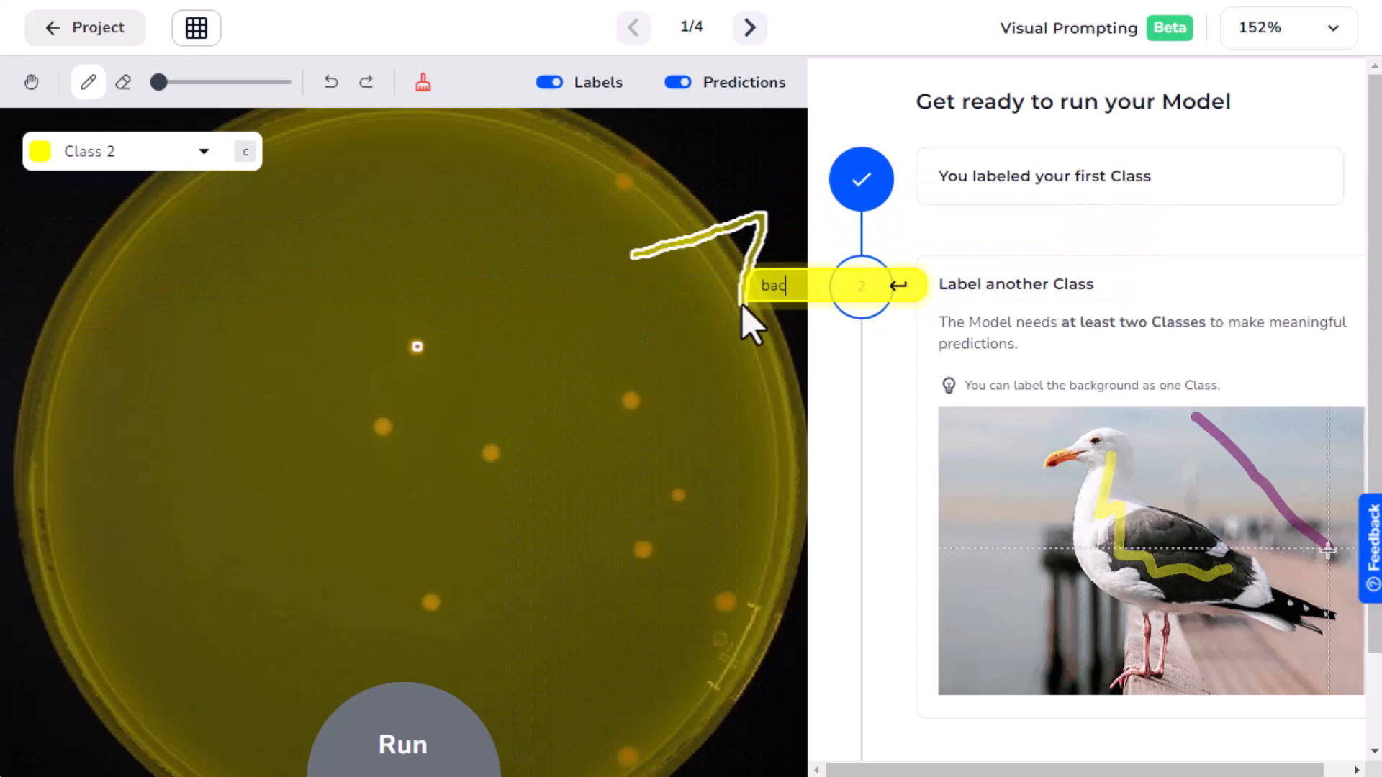
- Name the second class 'background' so colonies are predicted purple against a yellow background
{"action": "type", "text": "kground"}
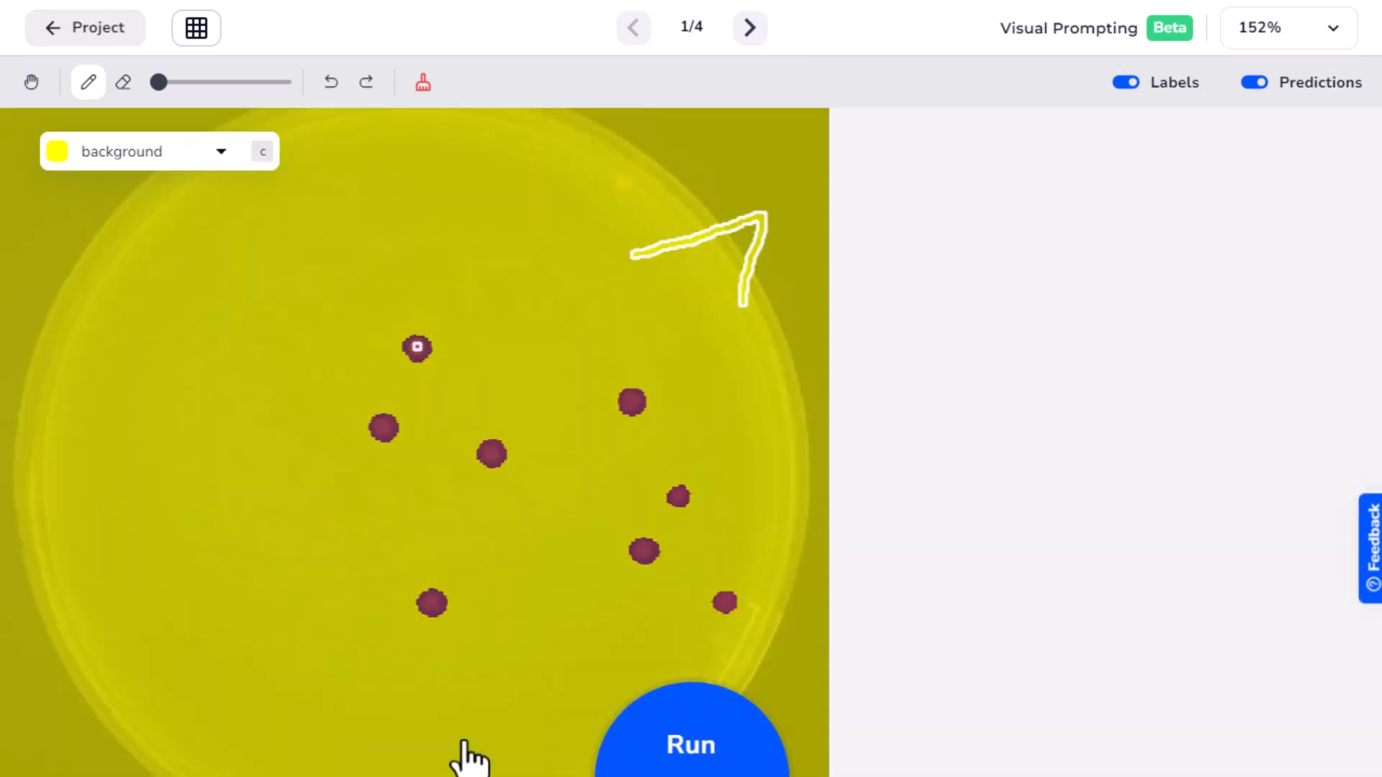
- View all four dish images with predictions, toggling Predictions off and on to compare with labels
{"action": "left_click", "coordinate": [196, 27]}
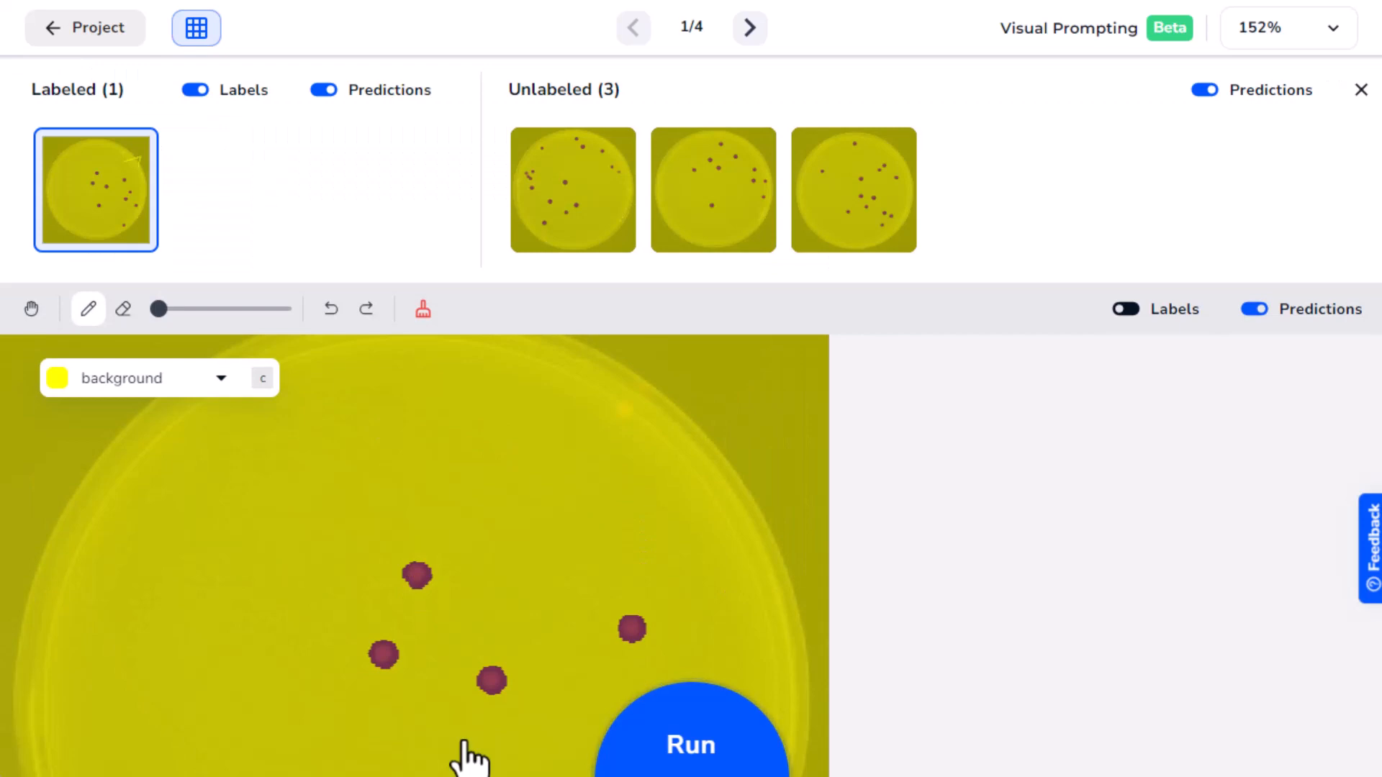
{"action": "mouse_move", "coordinate": [819, 295]}
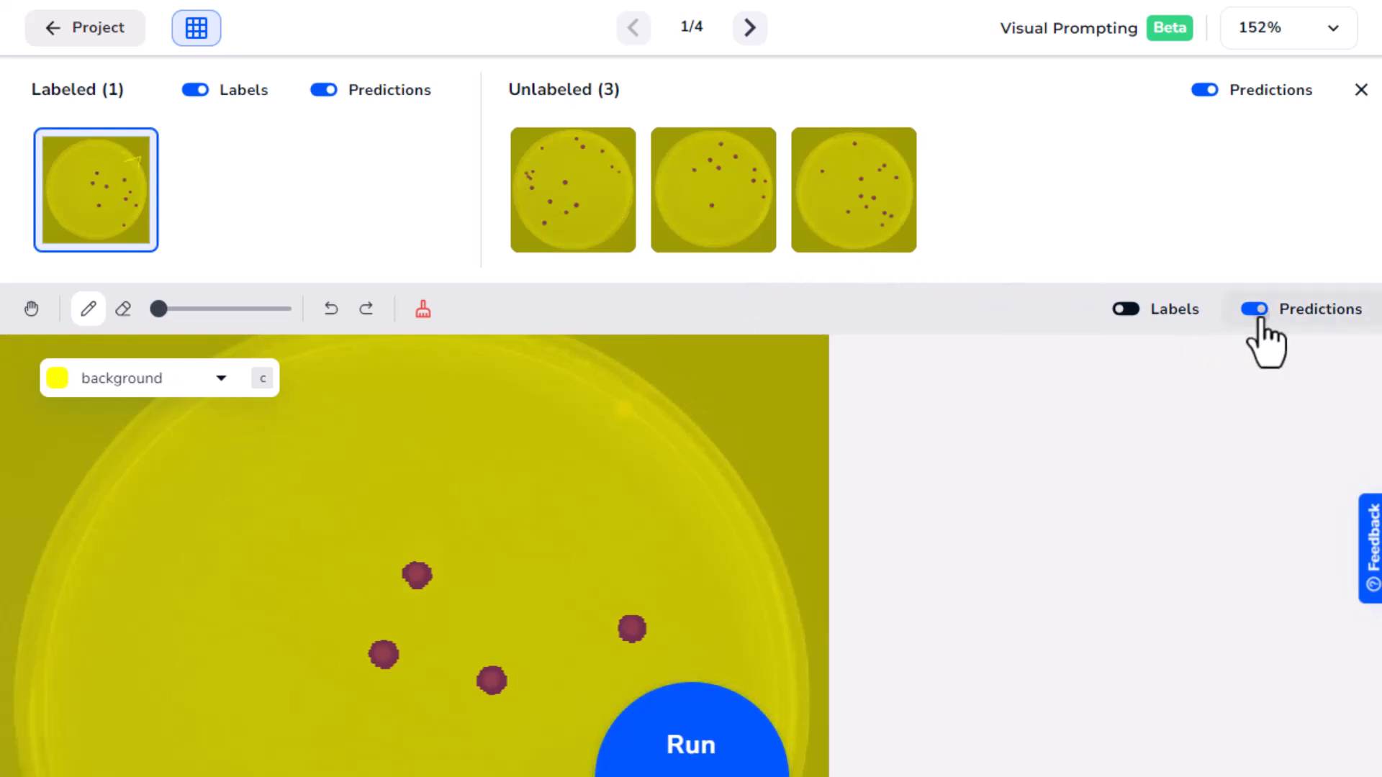
{"action": "left_click", "coordinate": [1251, 308]}
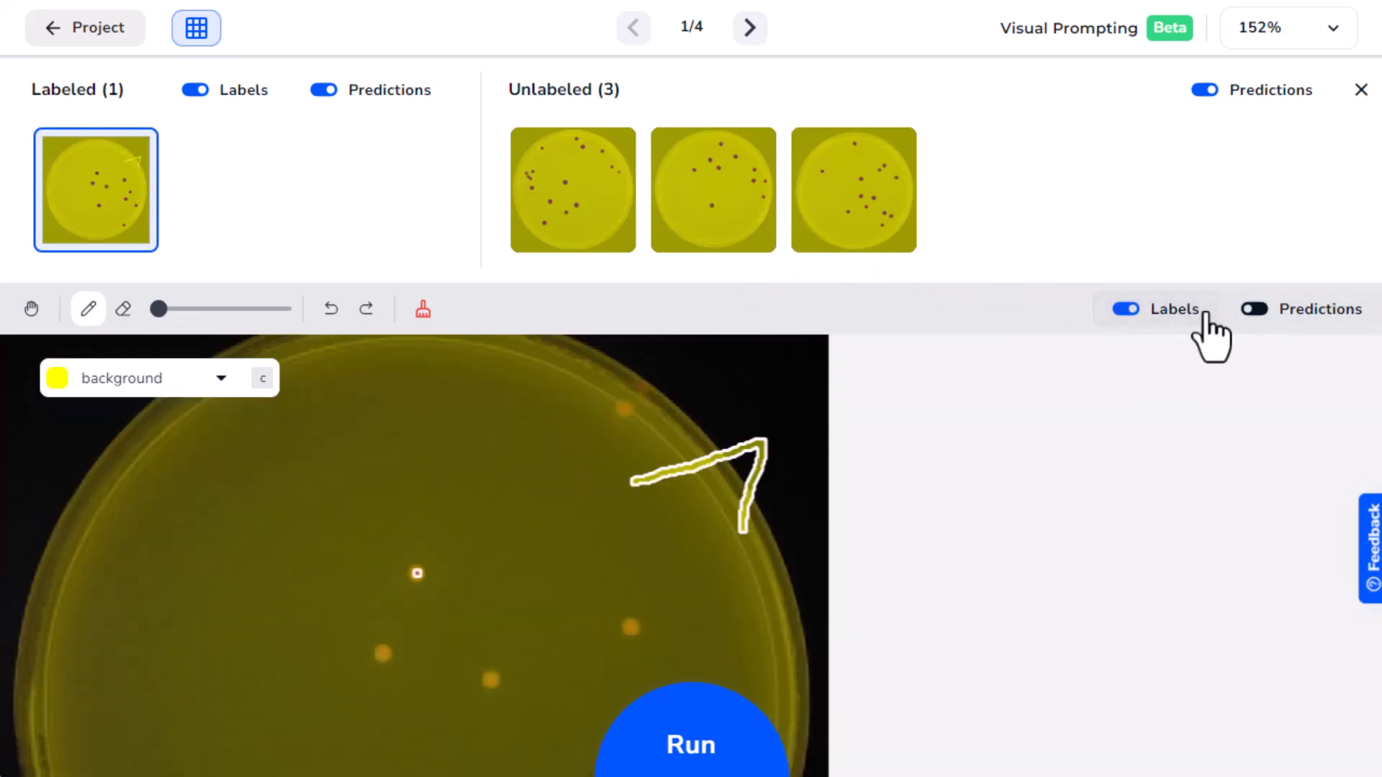
{"action": "left_click", "coordinate": [1252, 308]}
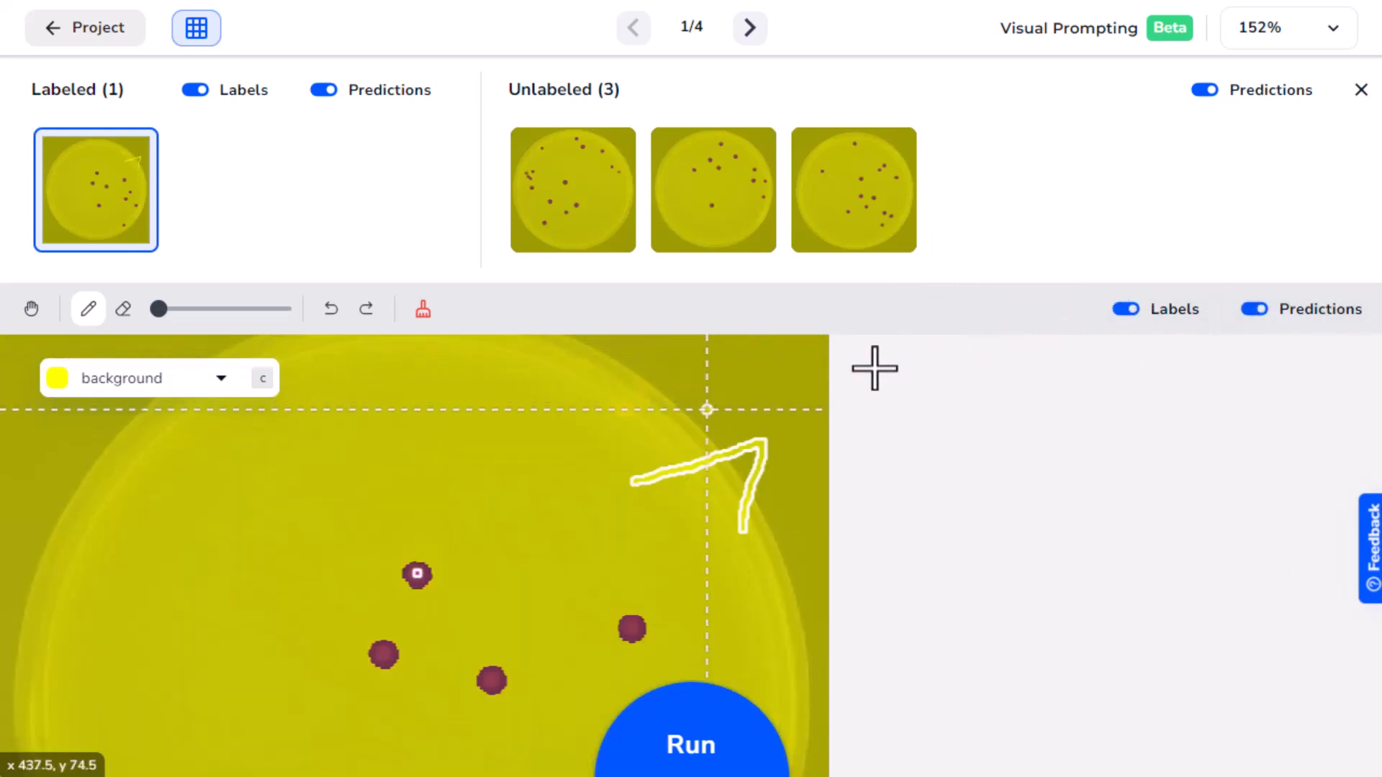
{"action": "mouse_move", "coordinate": [636, 423]}
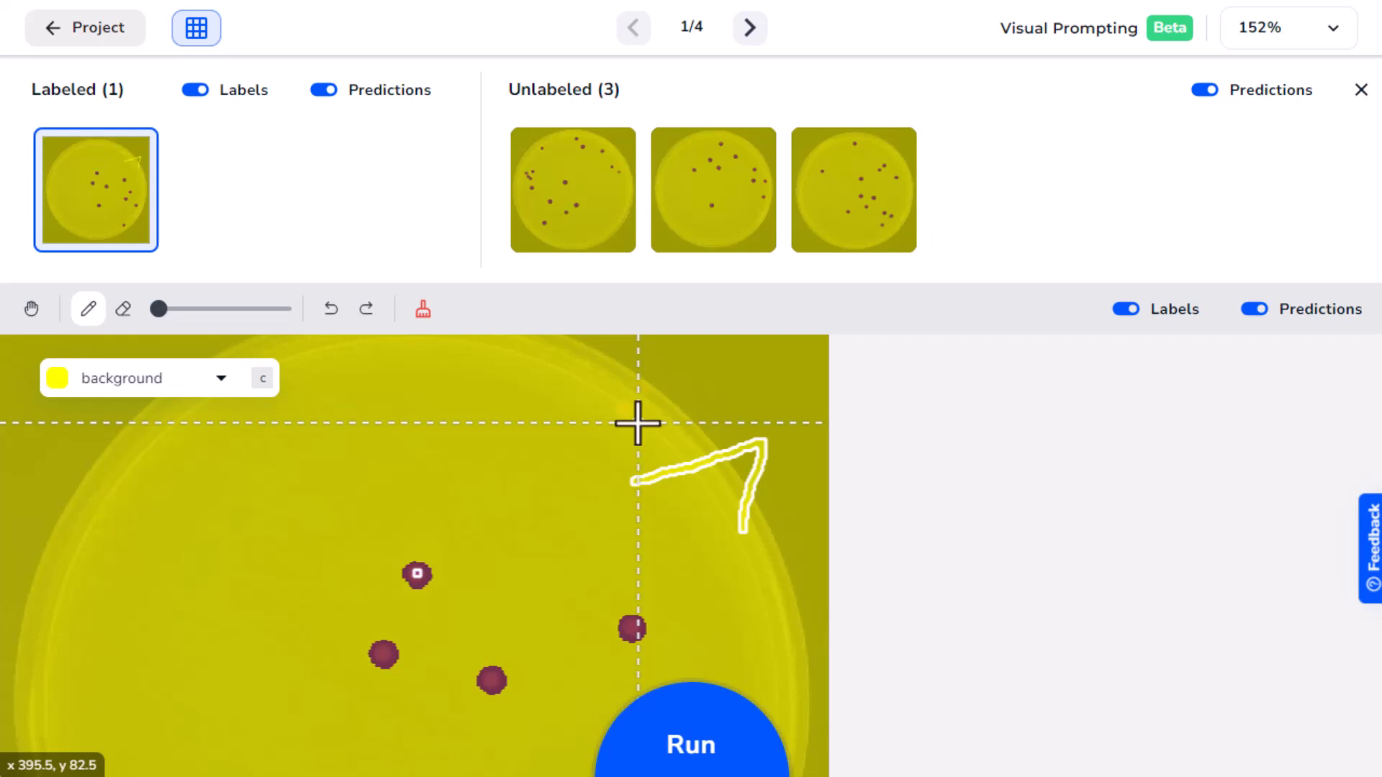
{"action": "mouse_move", "coordinate": [228, 406]}
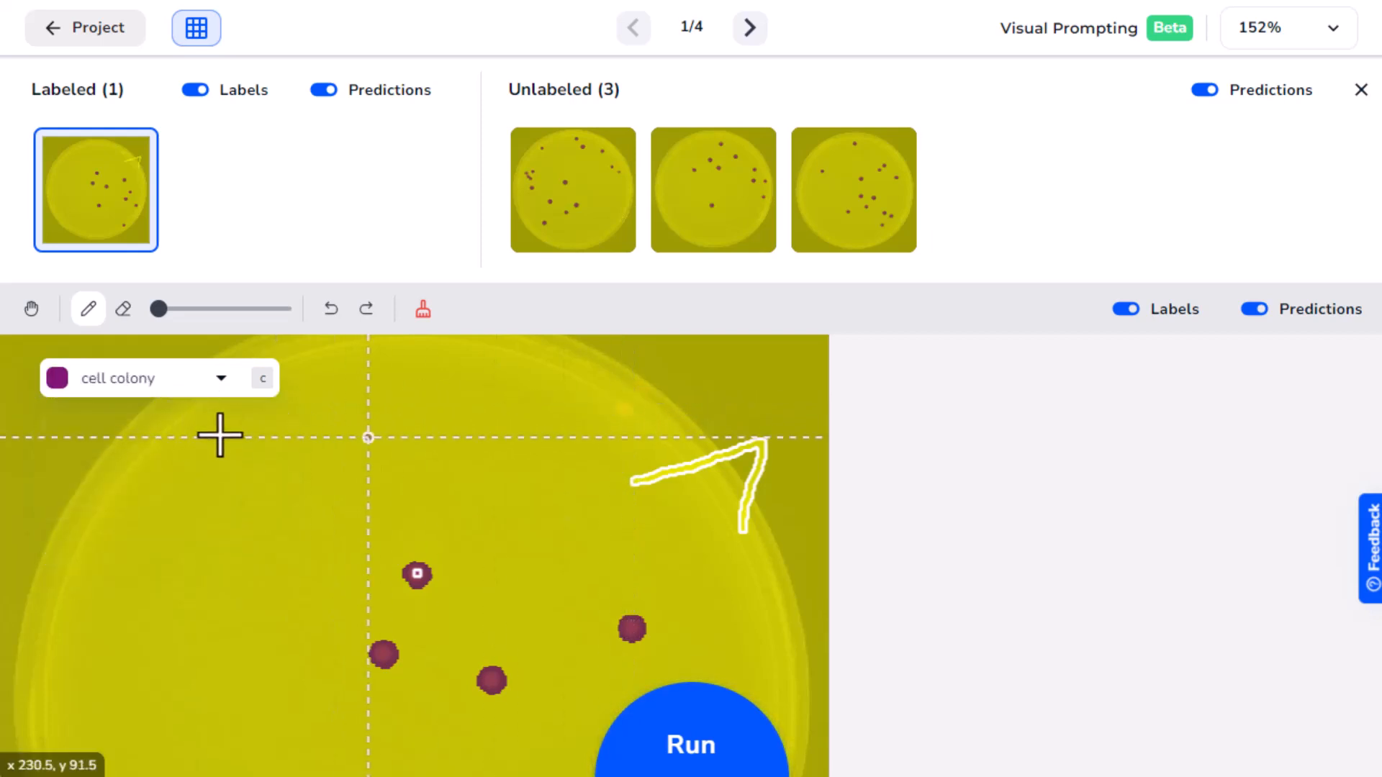
- Zoom in and hide predictions to expose the missed colony near the dish's top edge
{"action": "scroll", "scroll_direction": "up", "scroll_amount": 3}
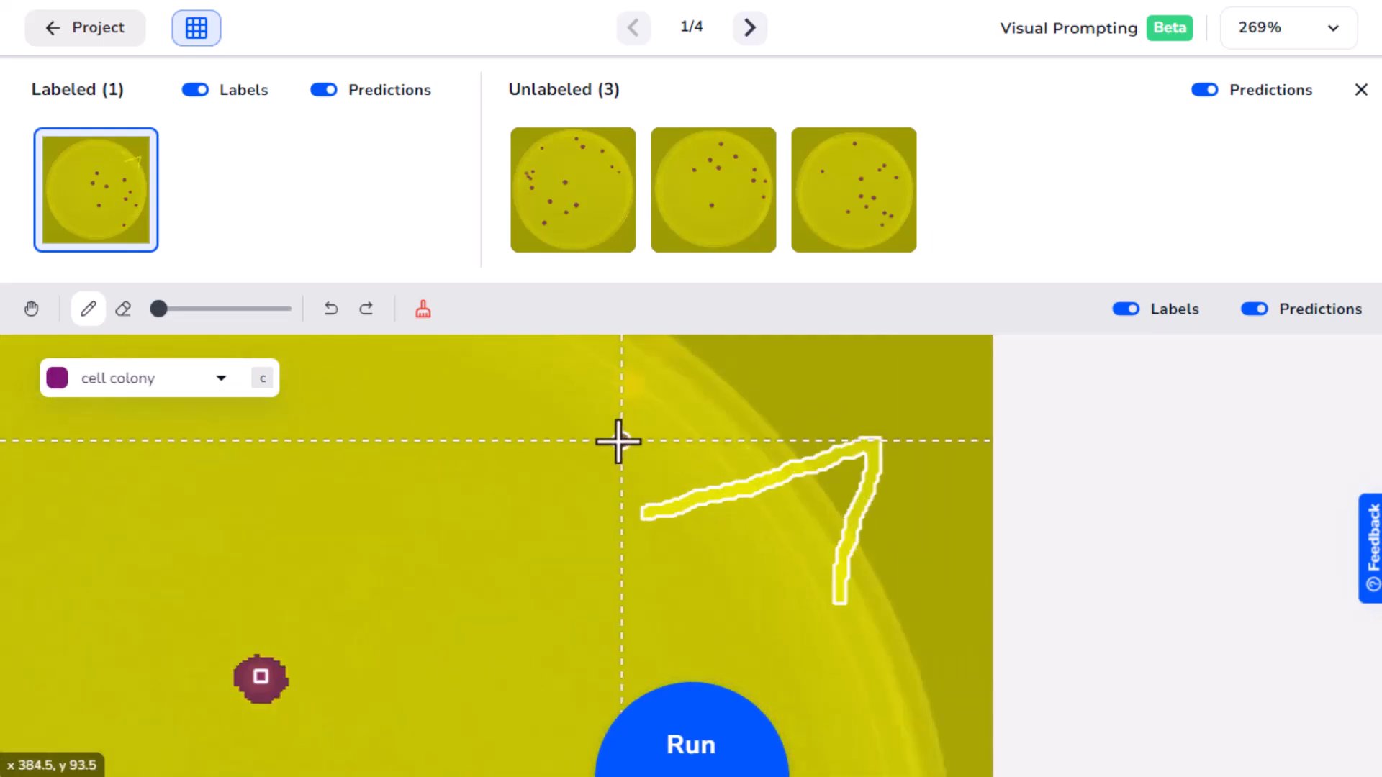
{"action": "mouse_move", "coordinate": [1138, 357]}
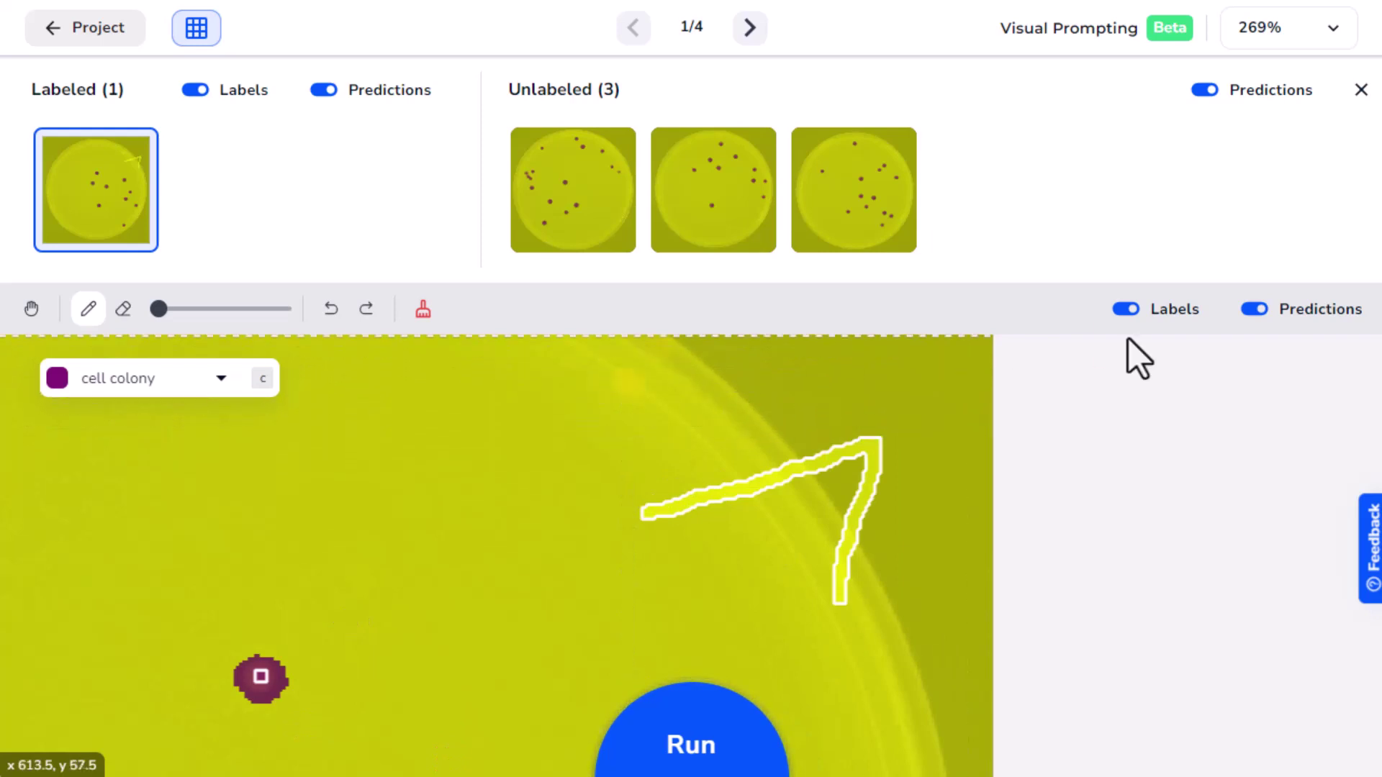
{"action": "left_click", "coordinate": [1251, 308]}
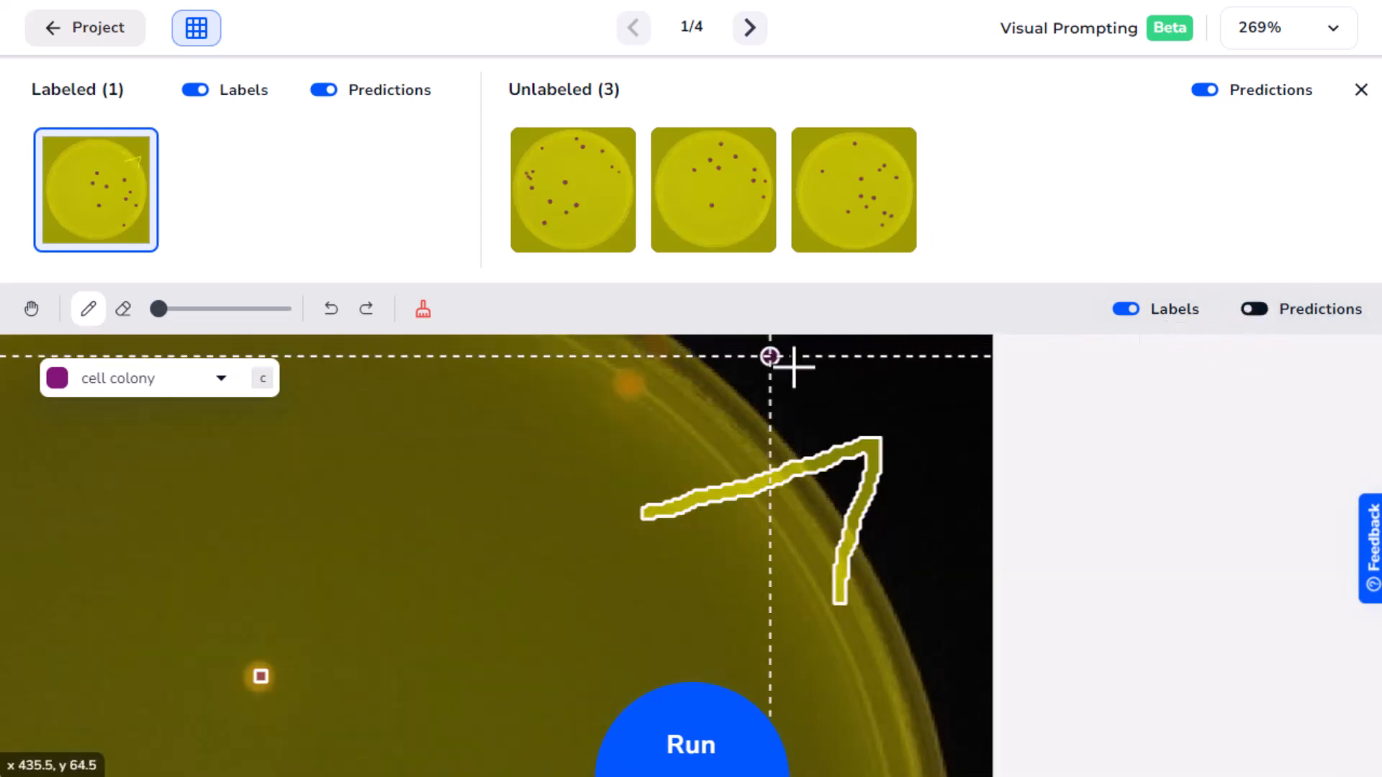
{"action": "mouse_move", "coordinate": [630, 383]}
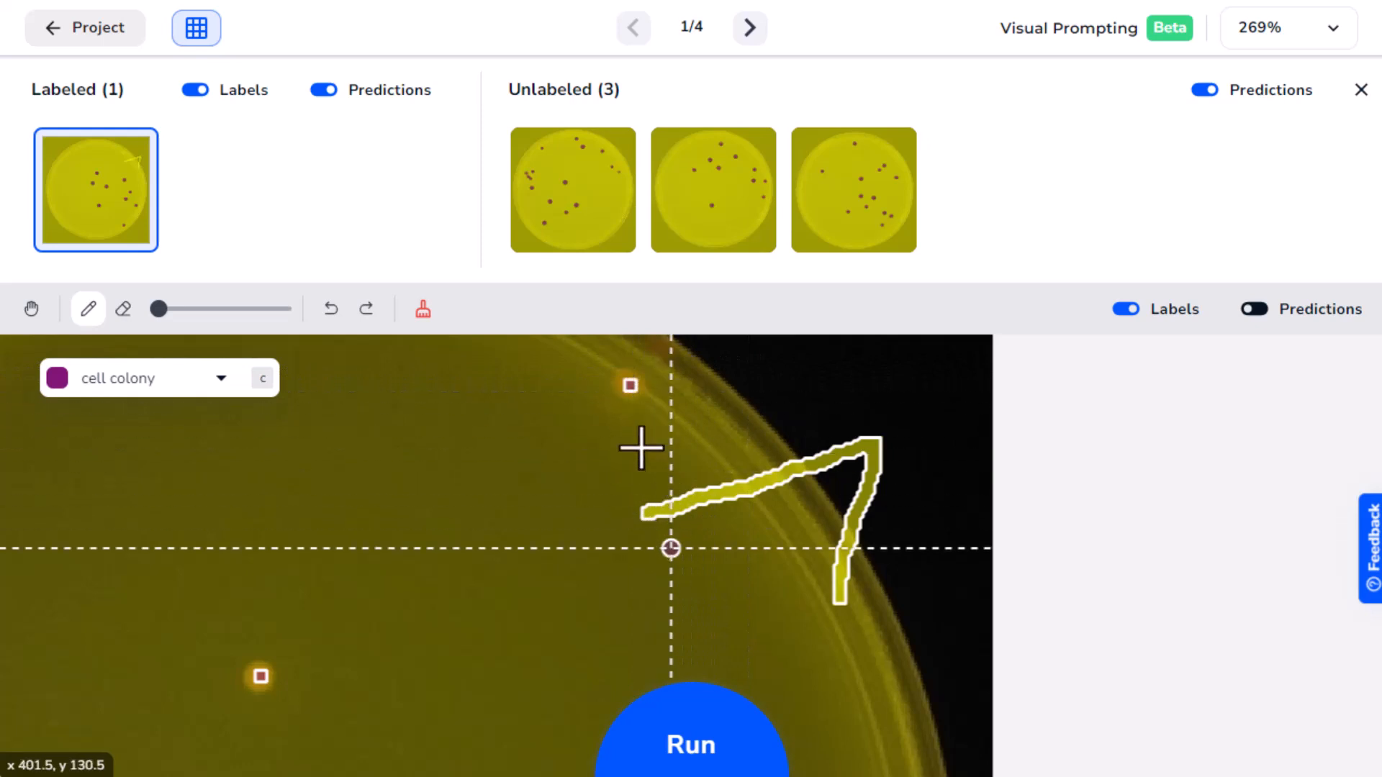
- Rerun the model with the extra colony label and review predictions across the whole dish
{"action": "left_click", "coordinate": [691, 744]}
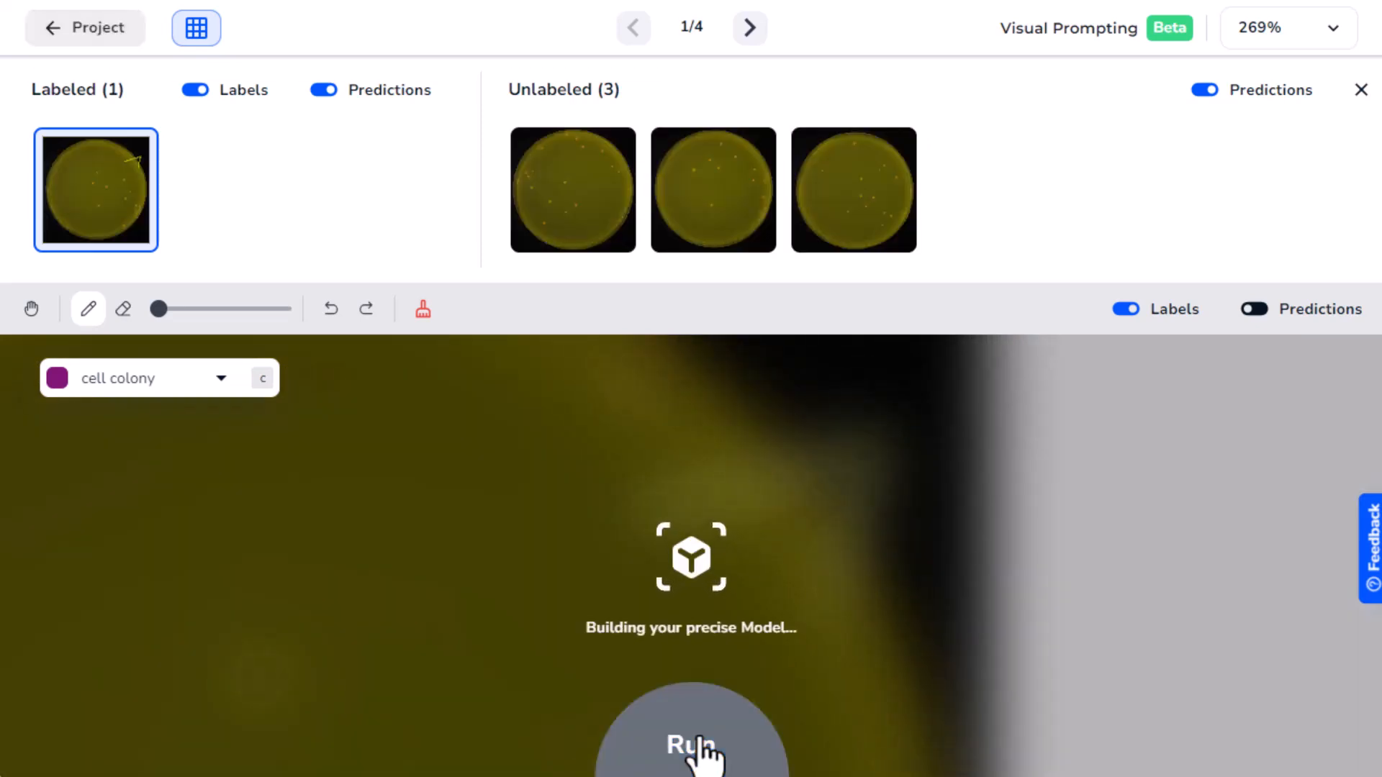
{"action": "left_click", "coordinate": [691, 744]}
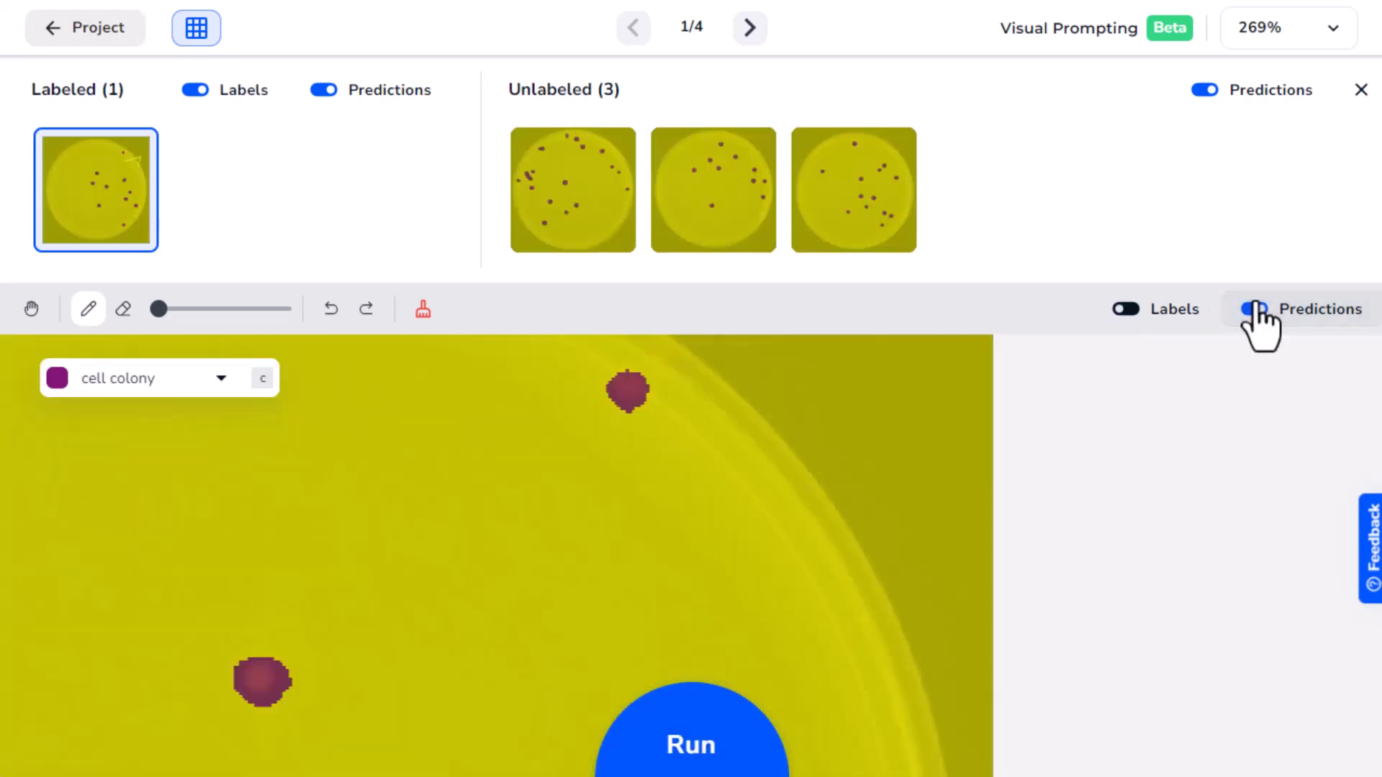
{"action": "left_click", "coordinate": [1253, 308]}
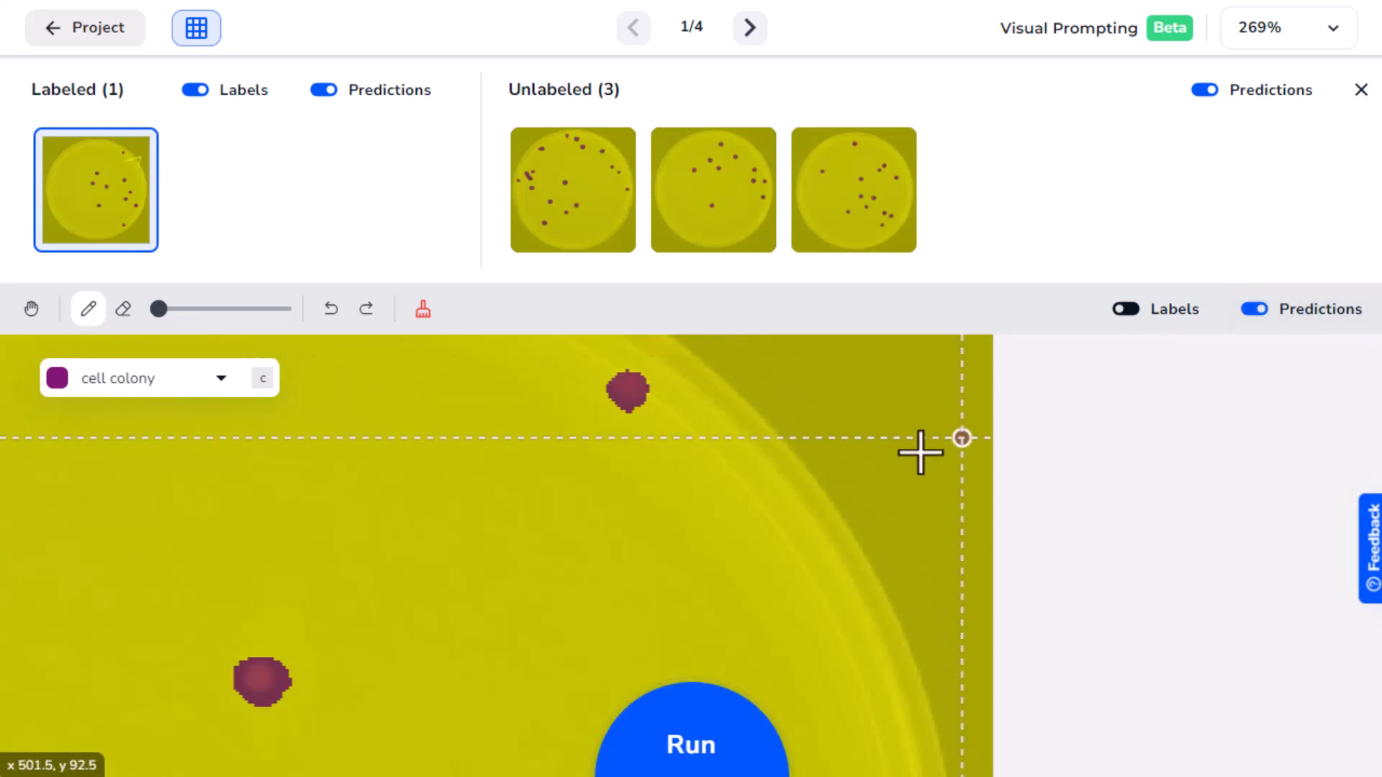
{"action": "scroll", "scroll_direction": "down", "scroll_amount": 3}
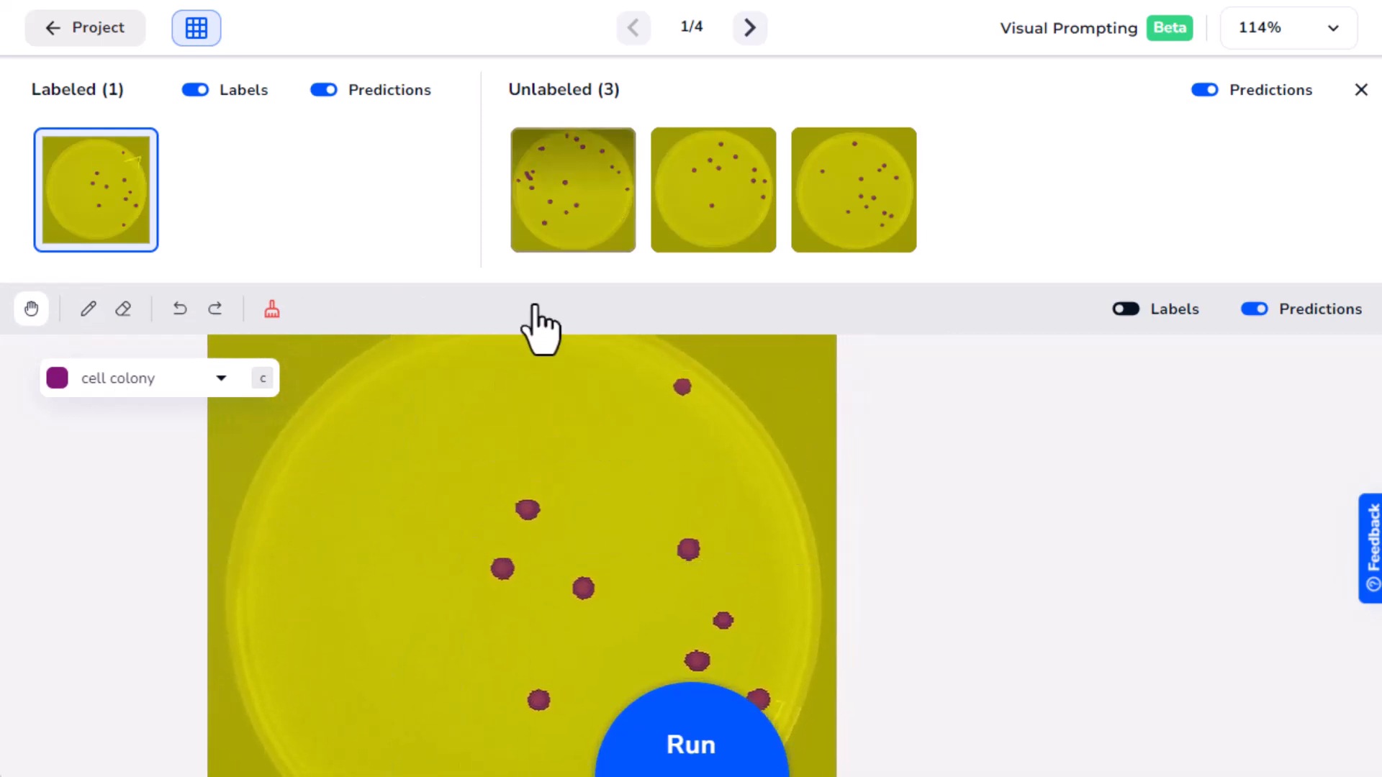
- Review predicted colonies on the second, third and fourth dish images
{"action": "left_click", "coordinate": [571, 189]}
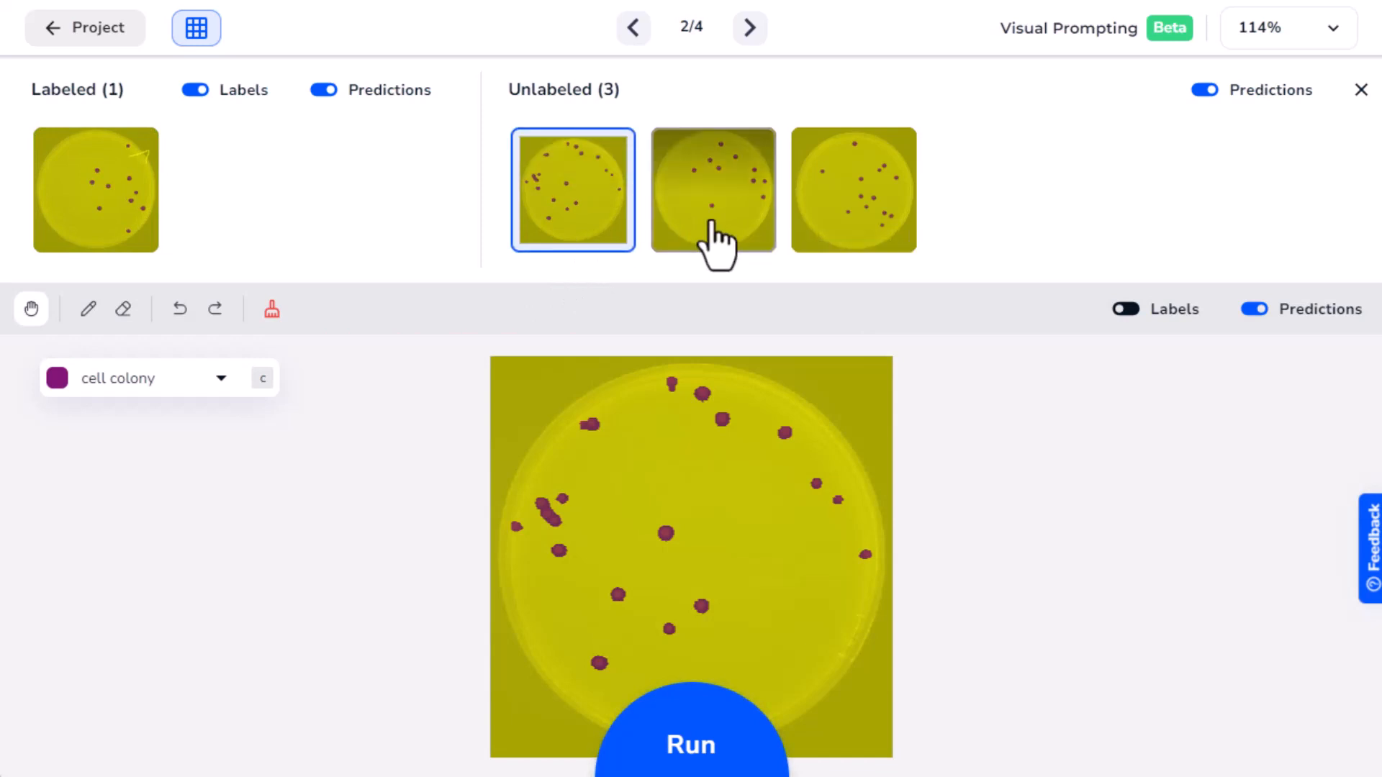
{"action": "left_click", "coordinate": [713, 190]}
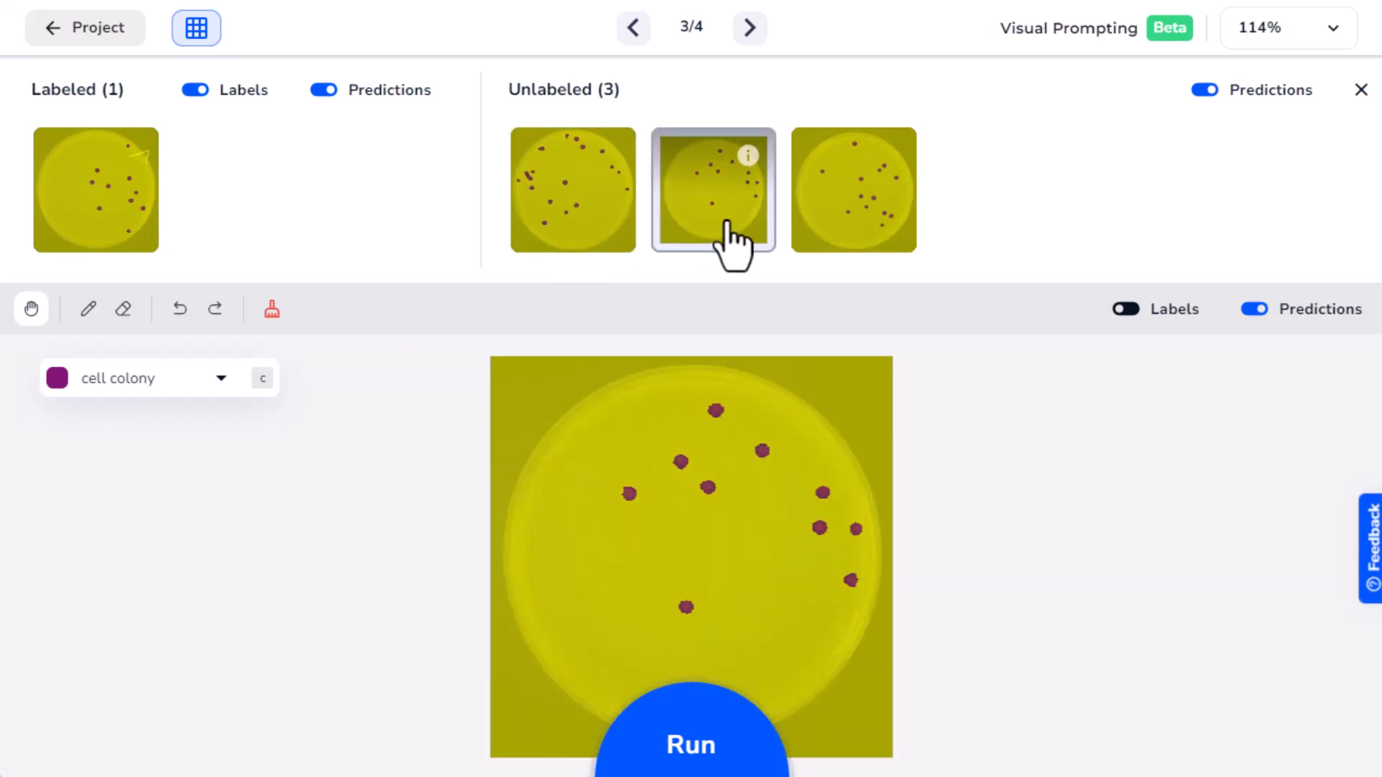
{"action": "left_click", "coordinate": [852, 190]}
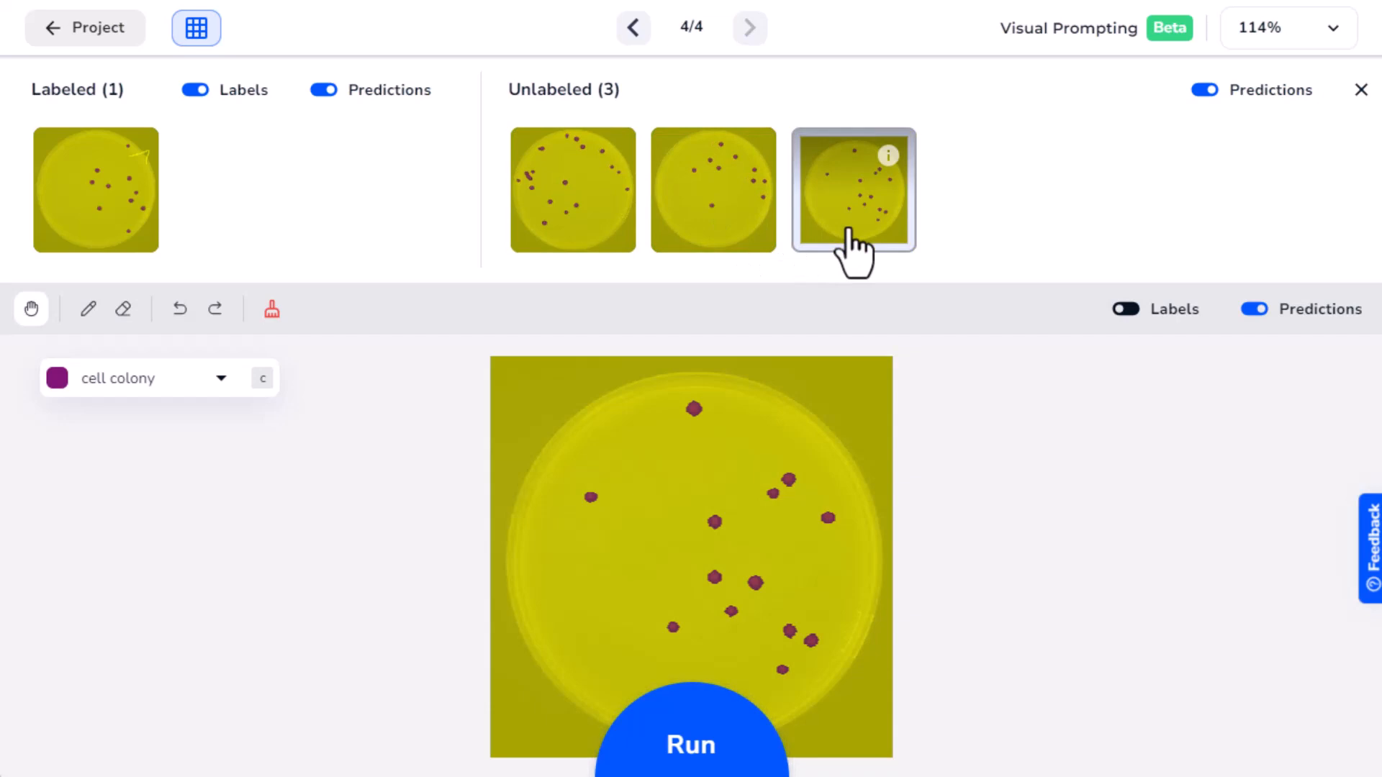